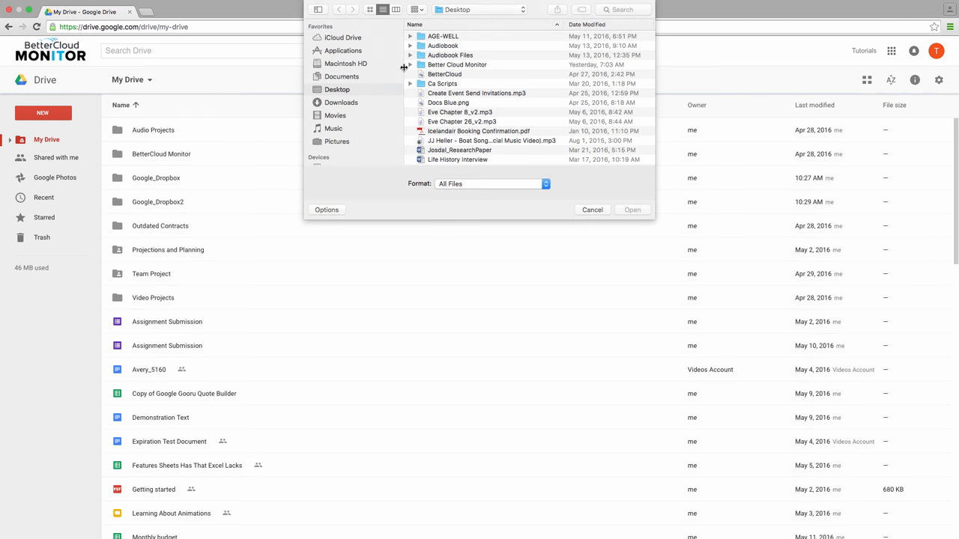
Upload BetterCloud.png and set its link sharing to 'On - Public on the web', then save
left_click(632, 210)
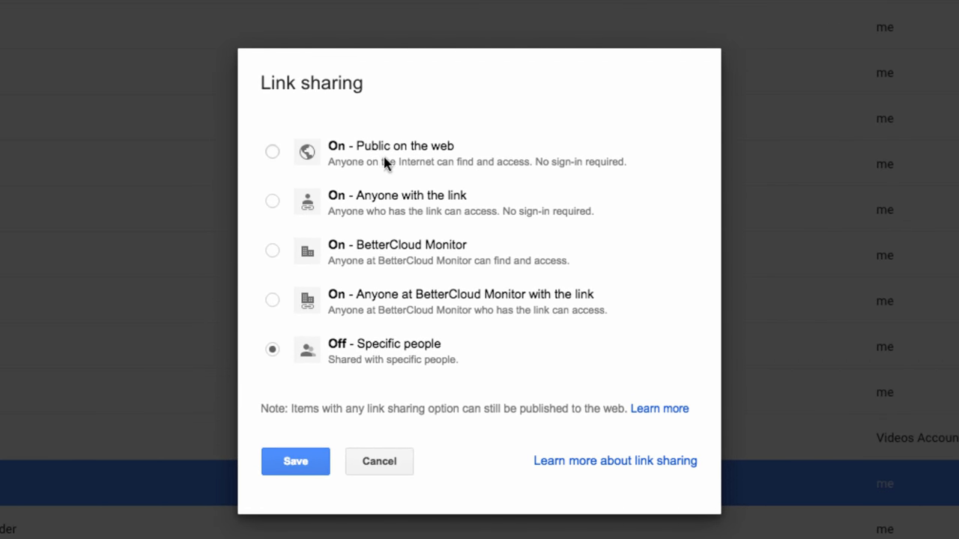
left_click(273, 151)
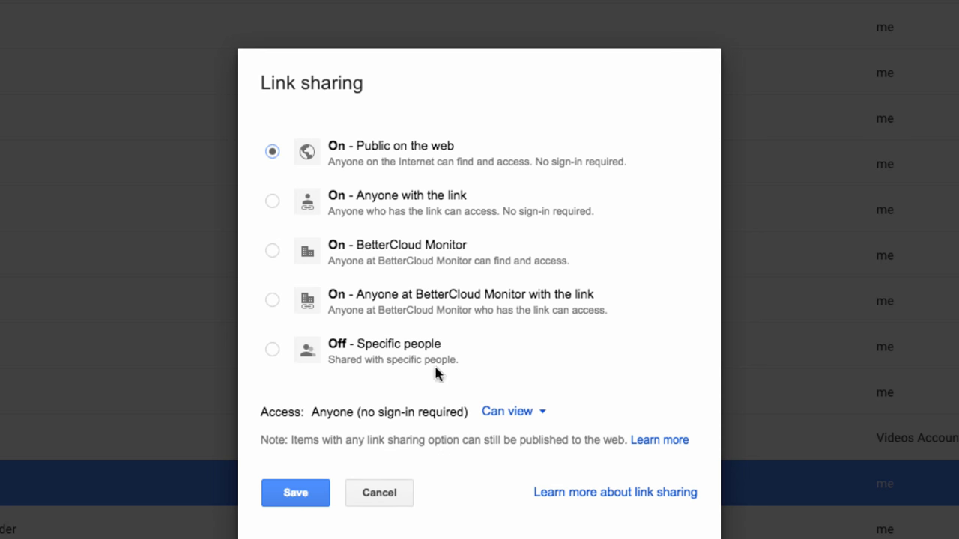
left_click(294, 491)
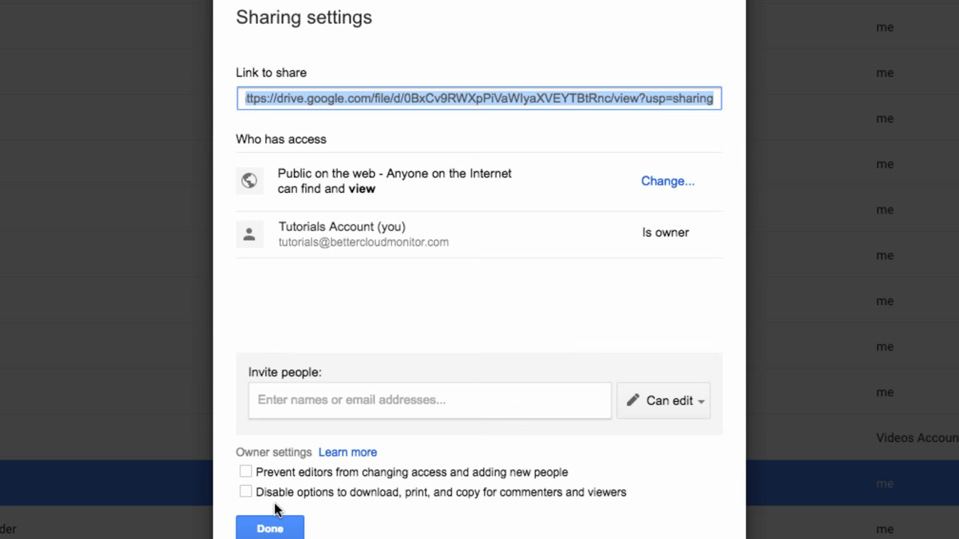
left_click(270, 528)
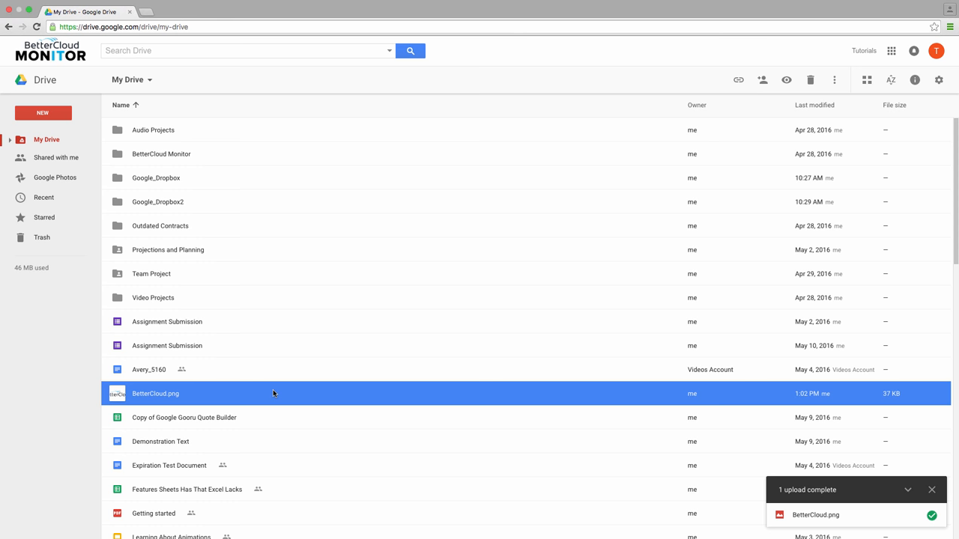
Copy BetterCloud.png's public share link from the Share with others dialog
left_click(737, 79)
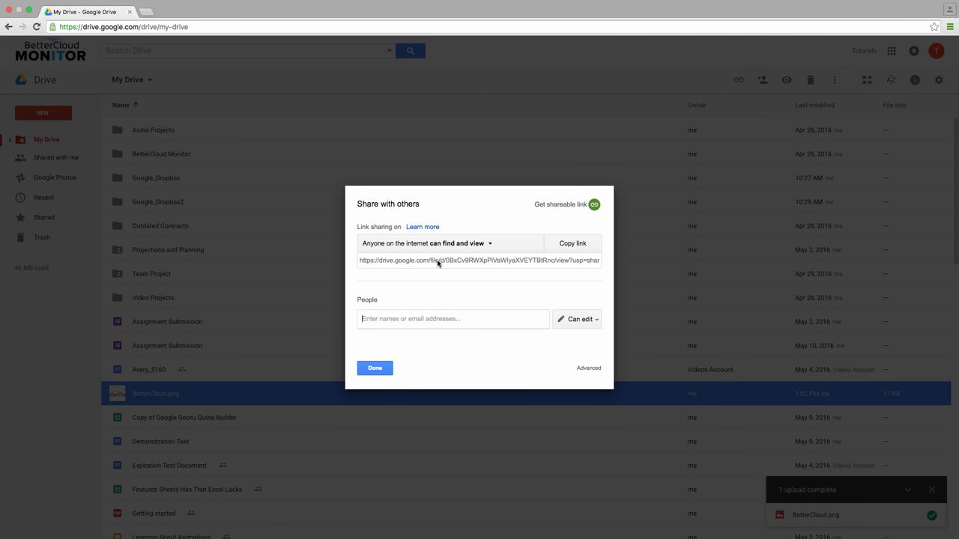
left_click(573, 243)
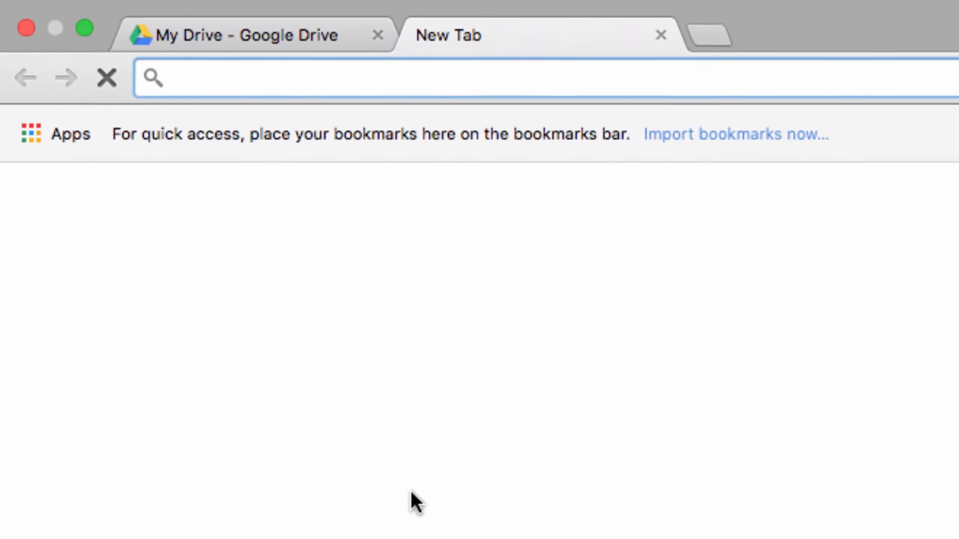
Go to gdurl.com from the address bar in a new tab
type("gdurl.c")
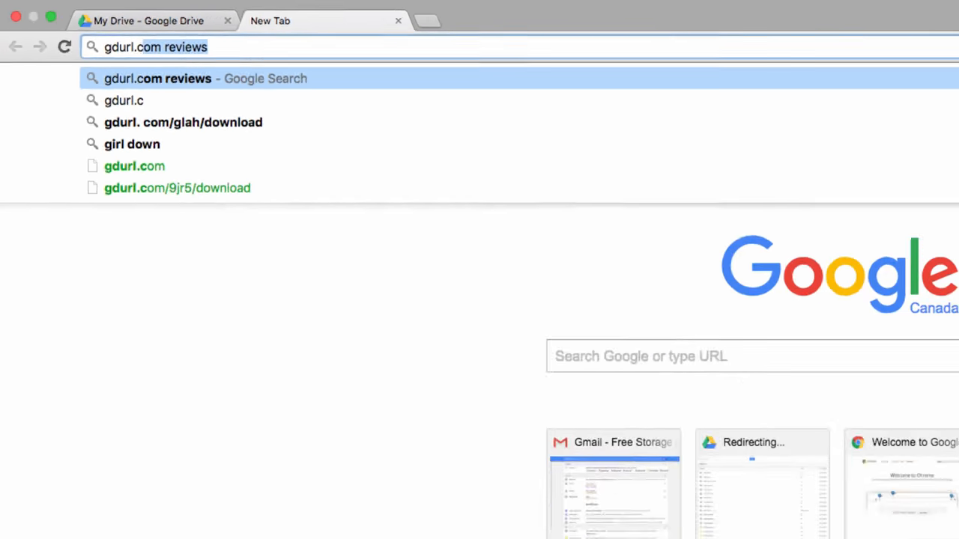
left_click(134, 165)
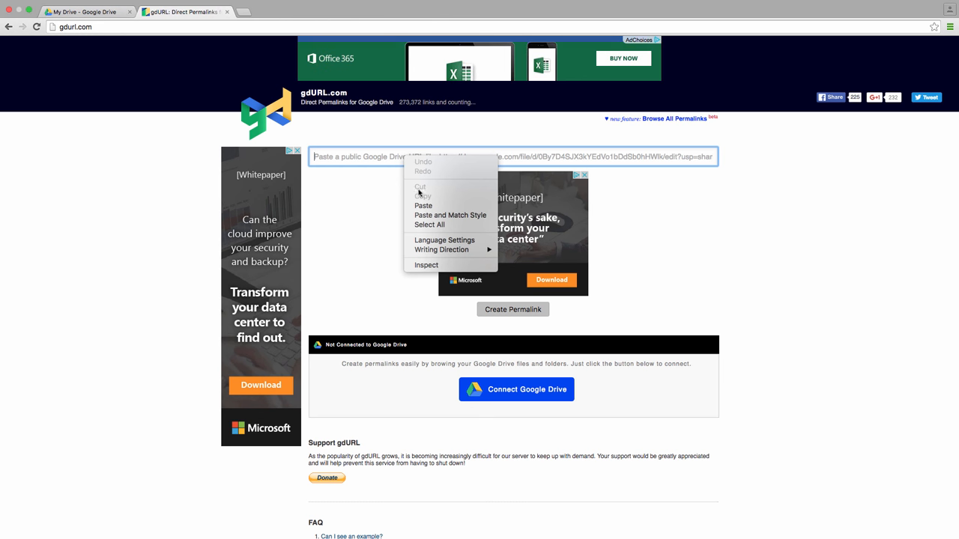
left_click(422, 205)
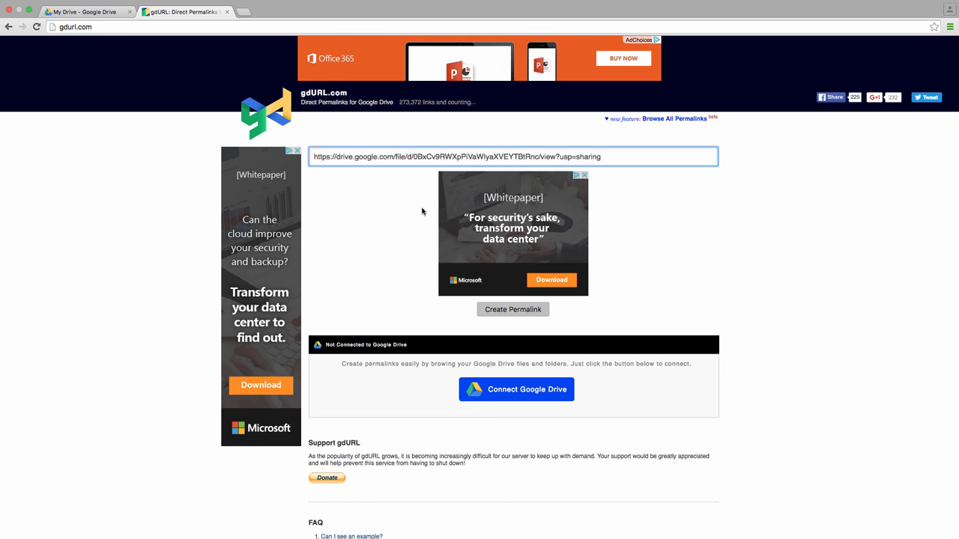
left_click(512, 309)
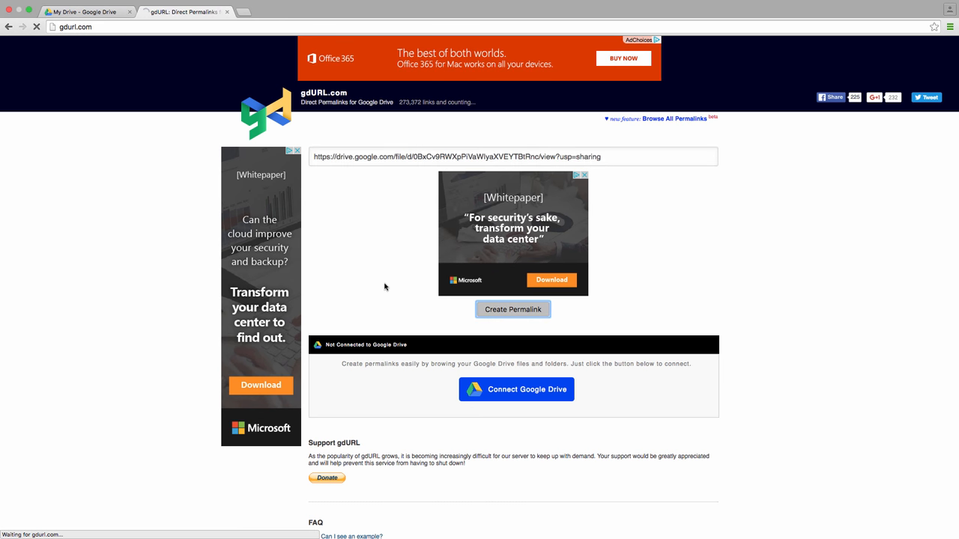
left_click(512, 308)
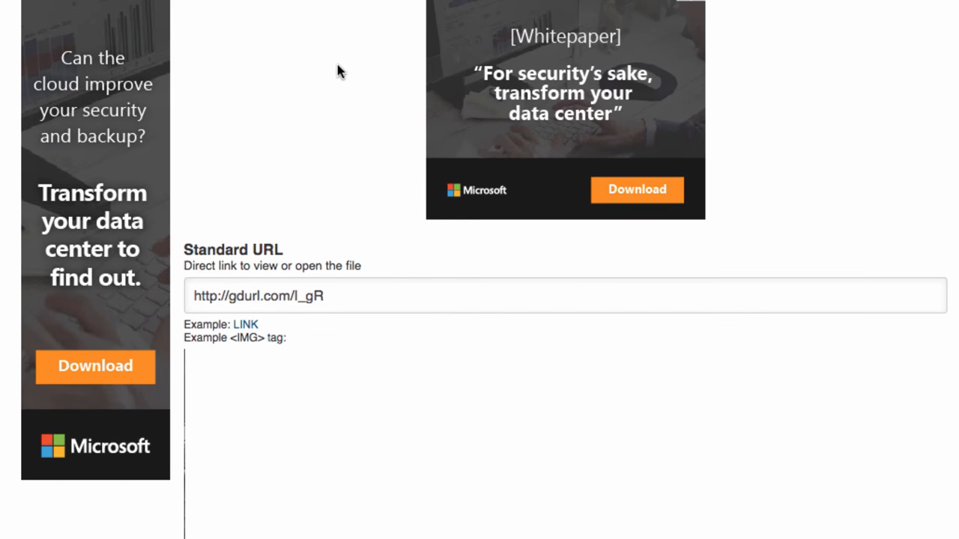
scroll("down", 3)
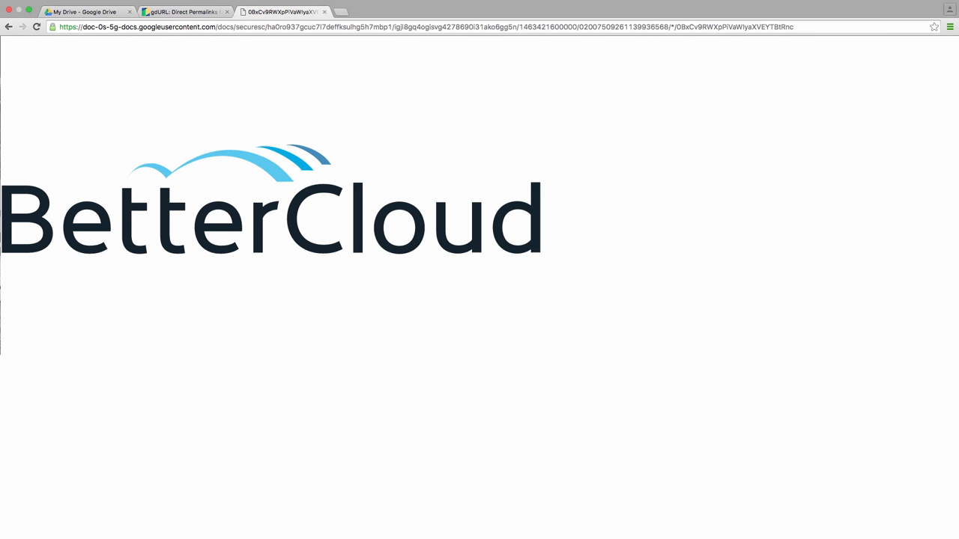
mouse_move(150, 109)
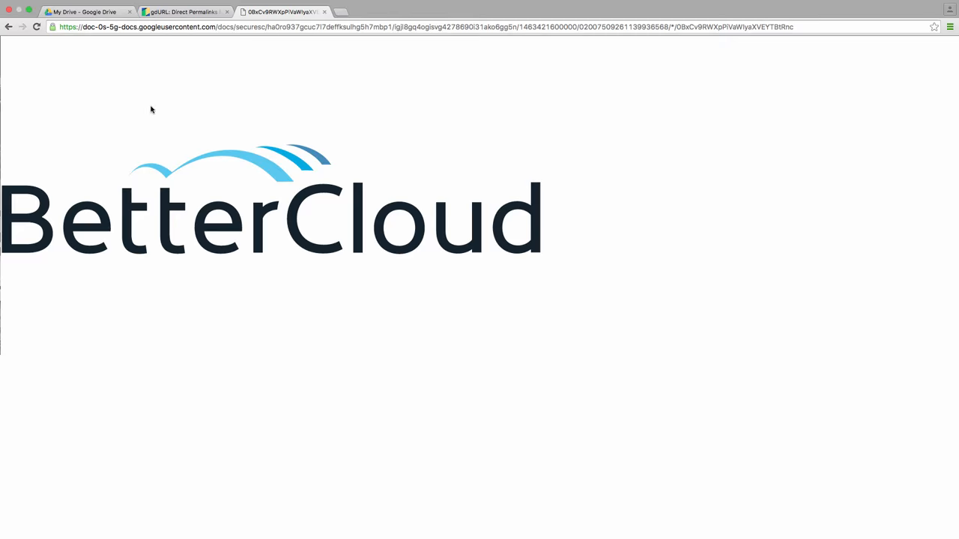